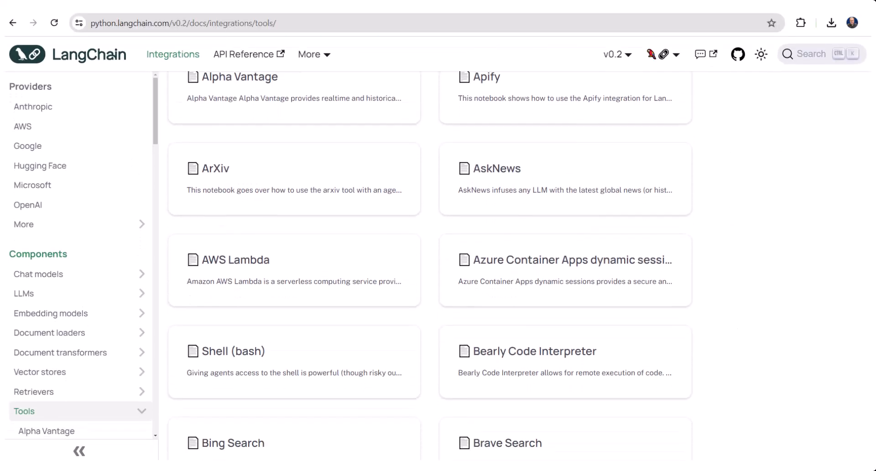
# - Type 'Write a 200 word blog post on recent advancements in' into ChatGPT's message box
pyautogui.scroll(-3)
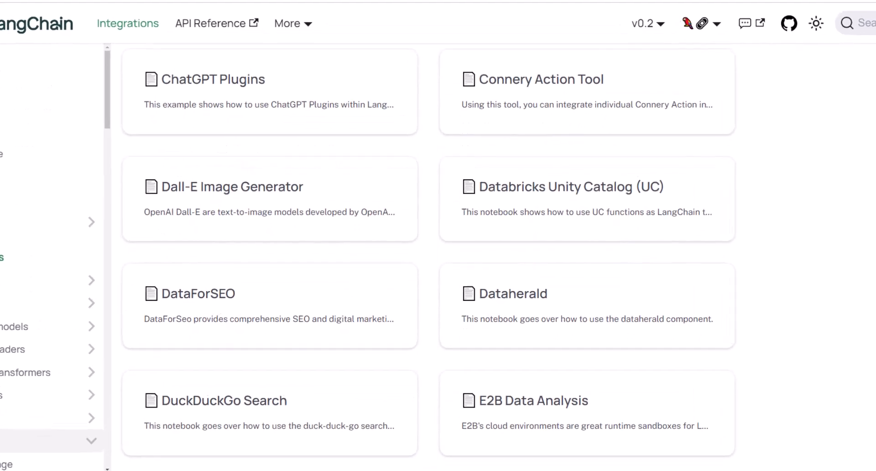
pyautogui.scroll(-3)
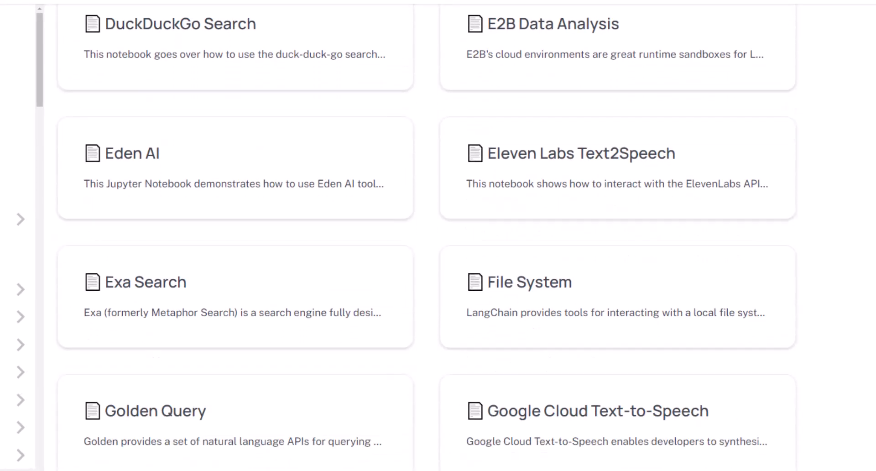
pyautogui.scroll(-3)
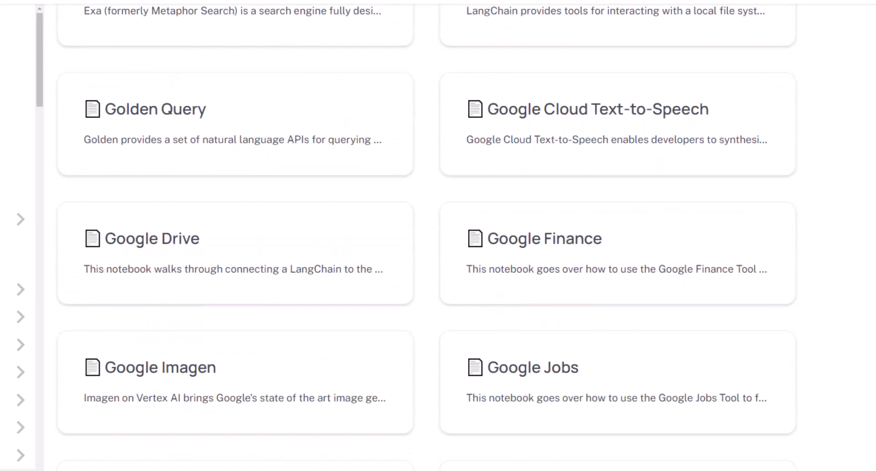
pyautogui.scroll(-3)
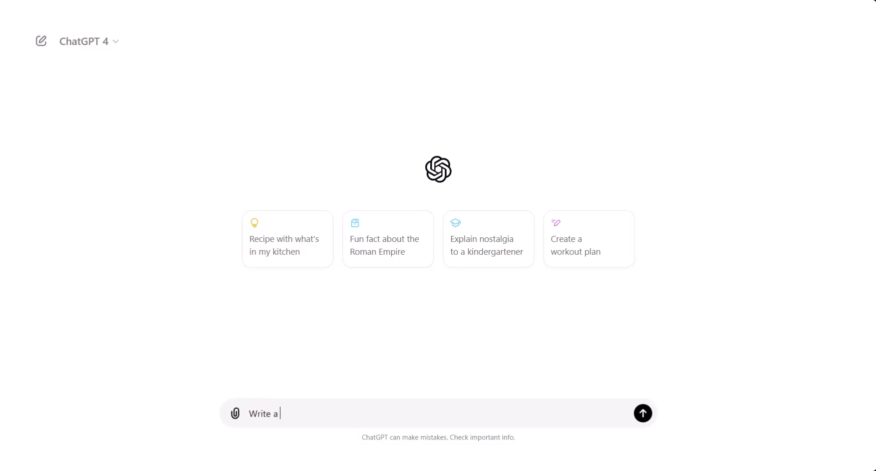
pyautogui.write('200 word blog post')
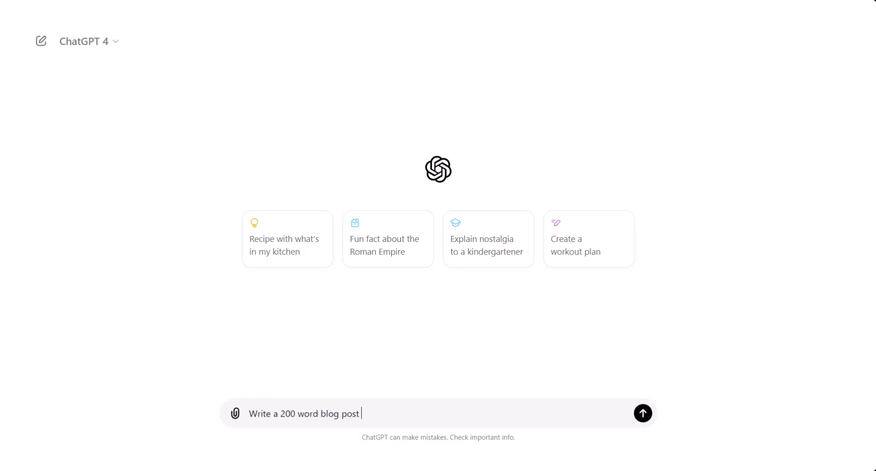
pyautogui.write('on recent advancements in')
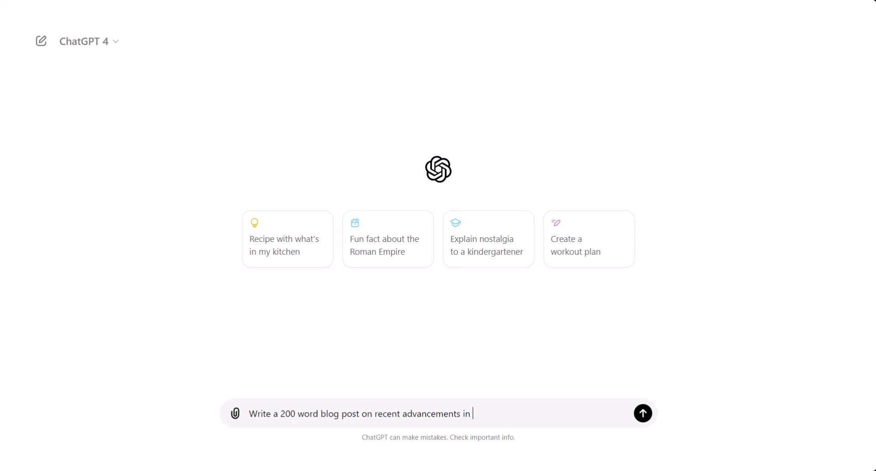
pyautogui.click(642, 413)
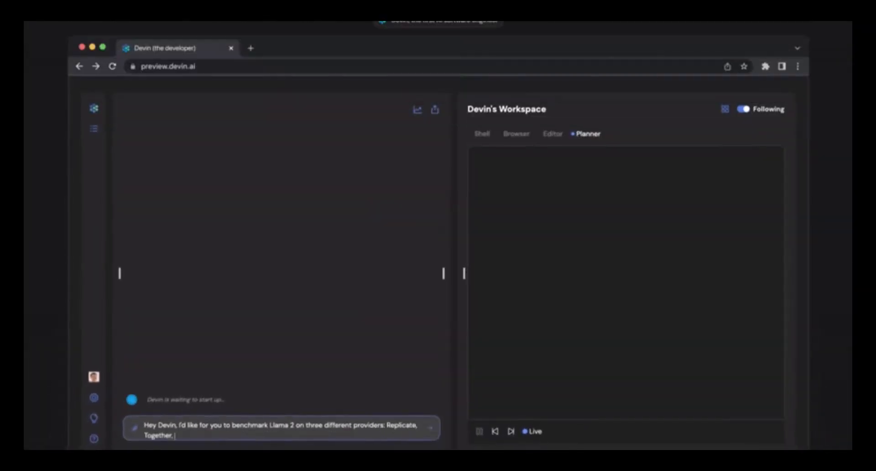
# - Finish the Devin request with 'Perplexity. Figure out their API formats'
pyautogui.write('Perplexity. Figure out their API formats')
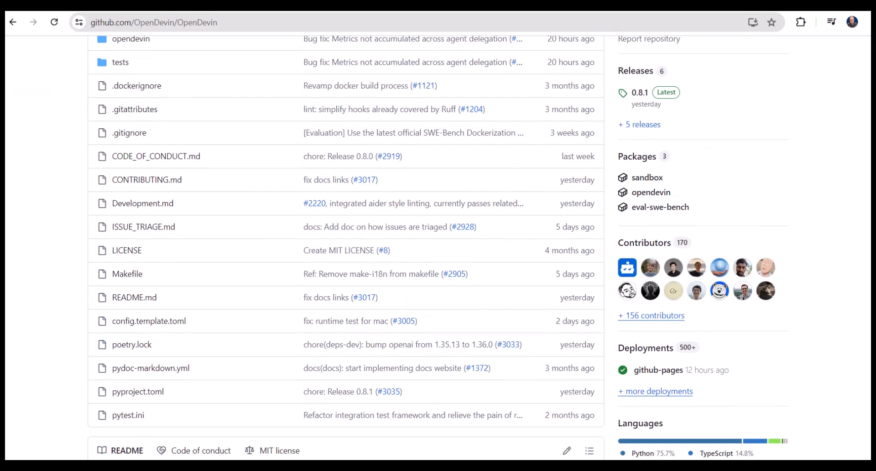
pyautogui.scroll(-3)
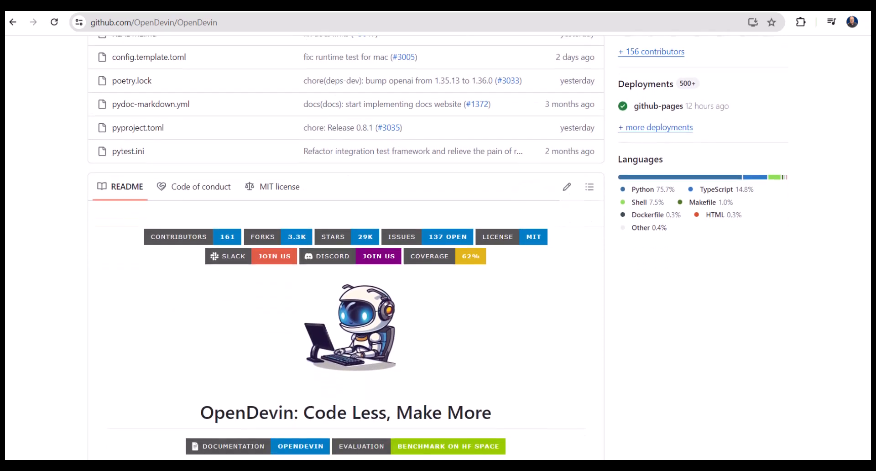
pyautogui.scroll(-3)
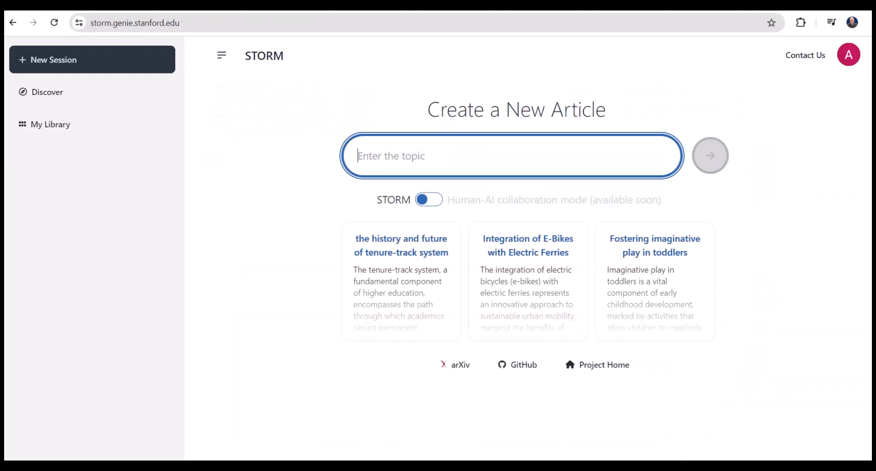
# - Enter 'Renewable Energy Technologies' as the STORM topic and start generating the article
pyautogui.write('Renewable Energy Technologies')
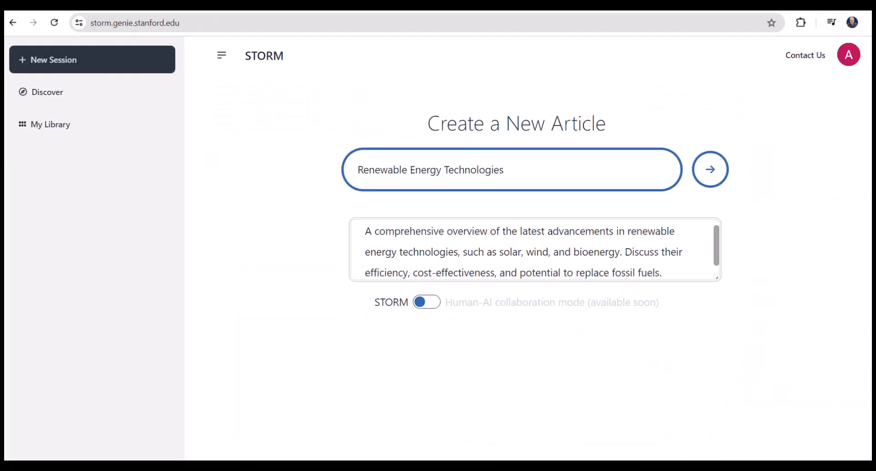
pyautogui.moveTo(709, 169)
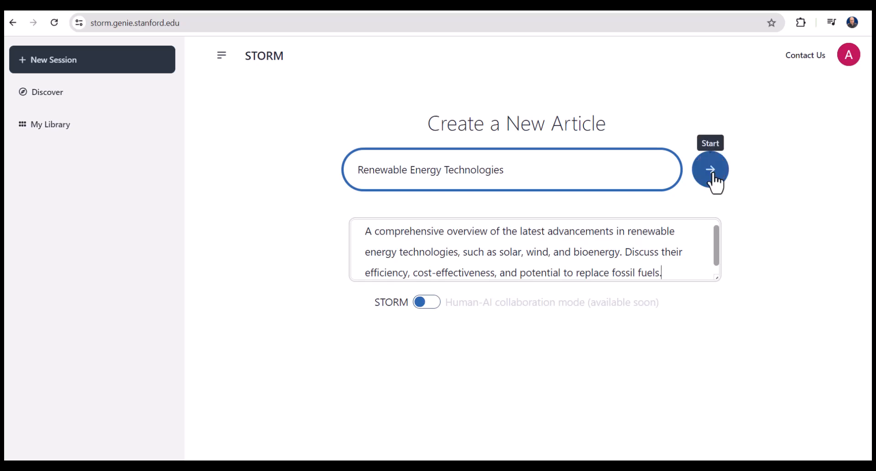
pyautogui.click(710, 169)
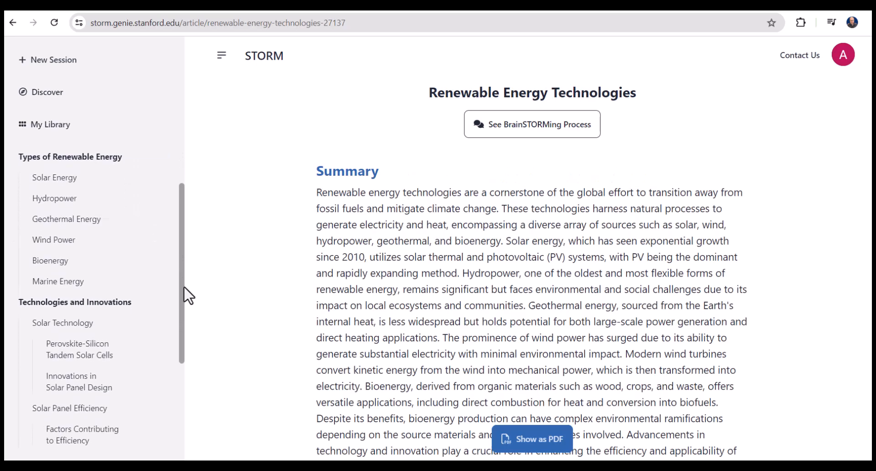
# - Scroll through the article outline to reach the reference [8] citation on grid-scale storage
pyautogui.scroll(-3)
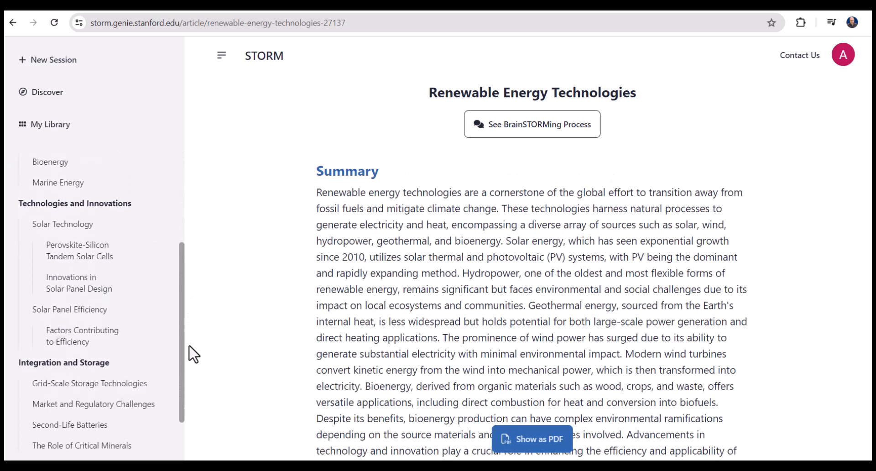
pyautogui.scroll(-3)
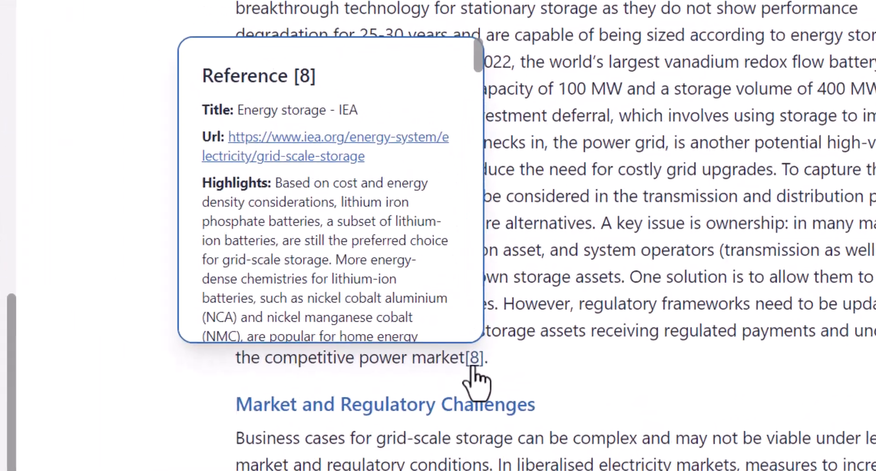
pyautogui.scroll(-3)
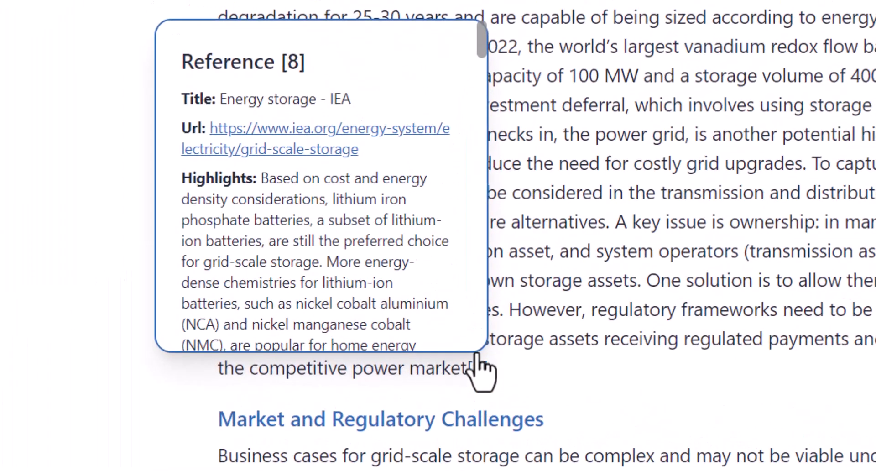